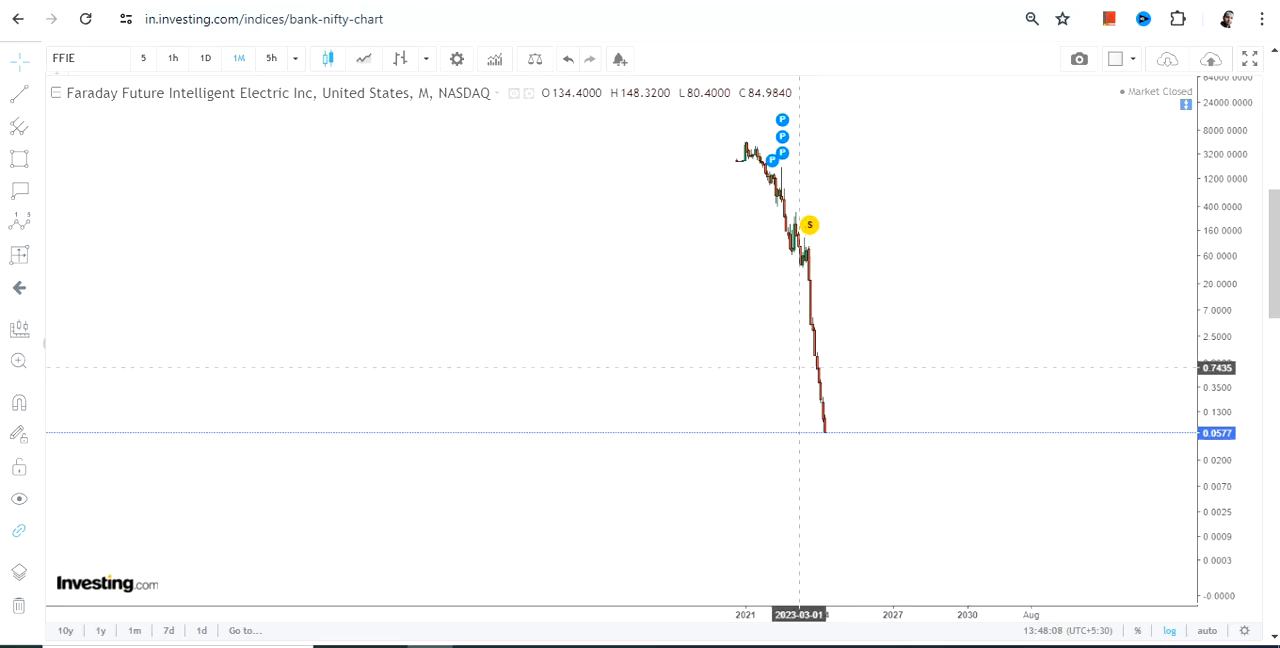
pyautogui.moveTo(644, 344)
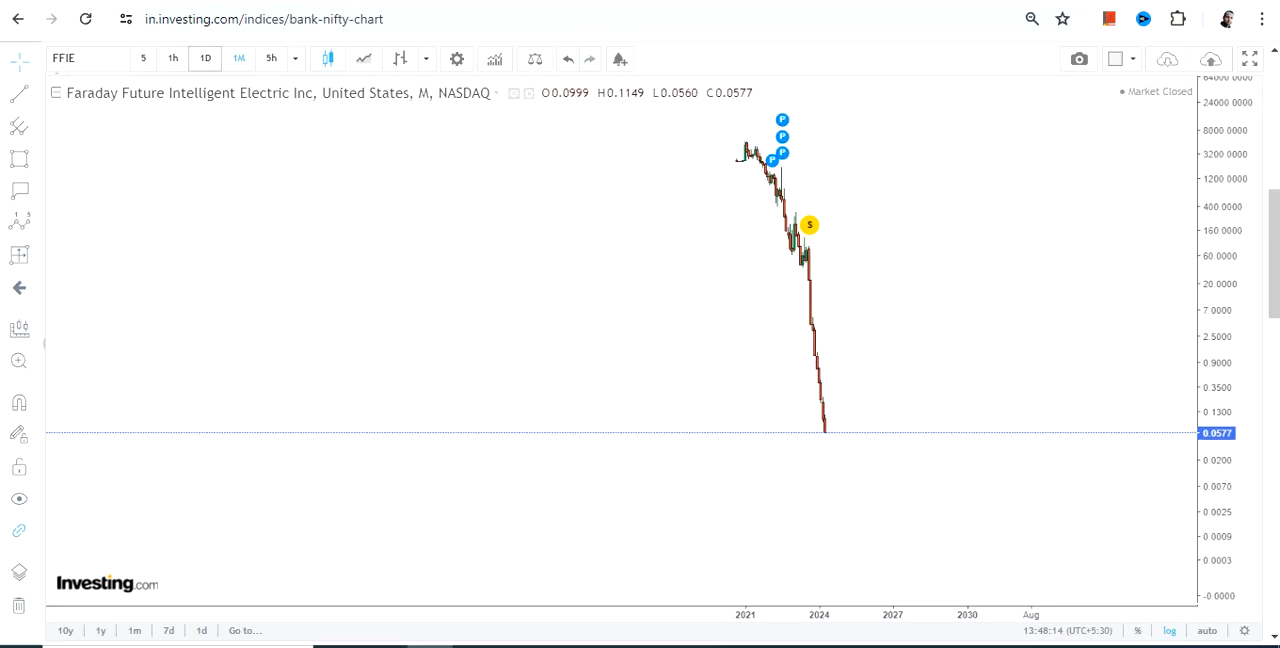
# - Switch the FFIE chart to 15-minute bars
pyautogui.click(272, 58)
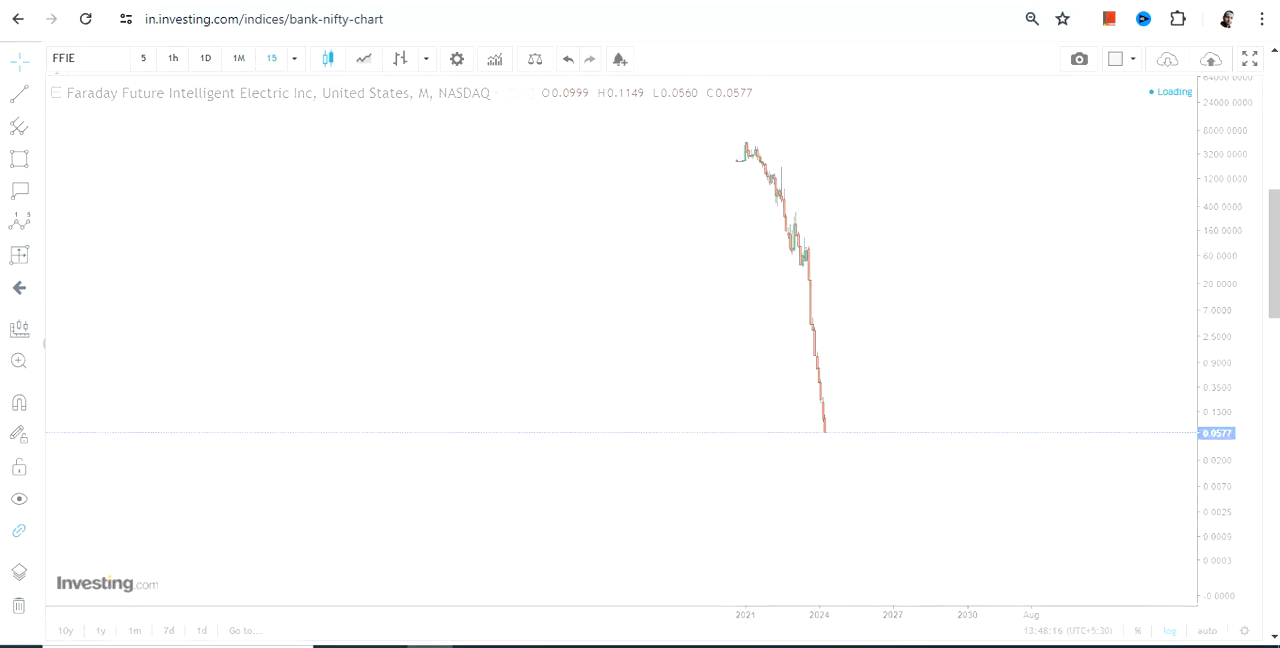
pyautogui.click(272, 58)
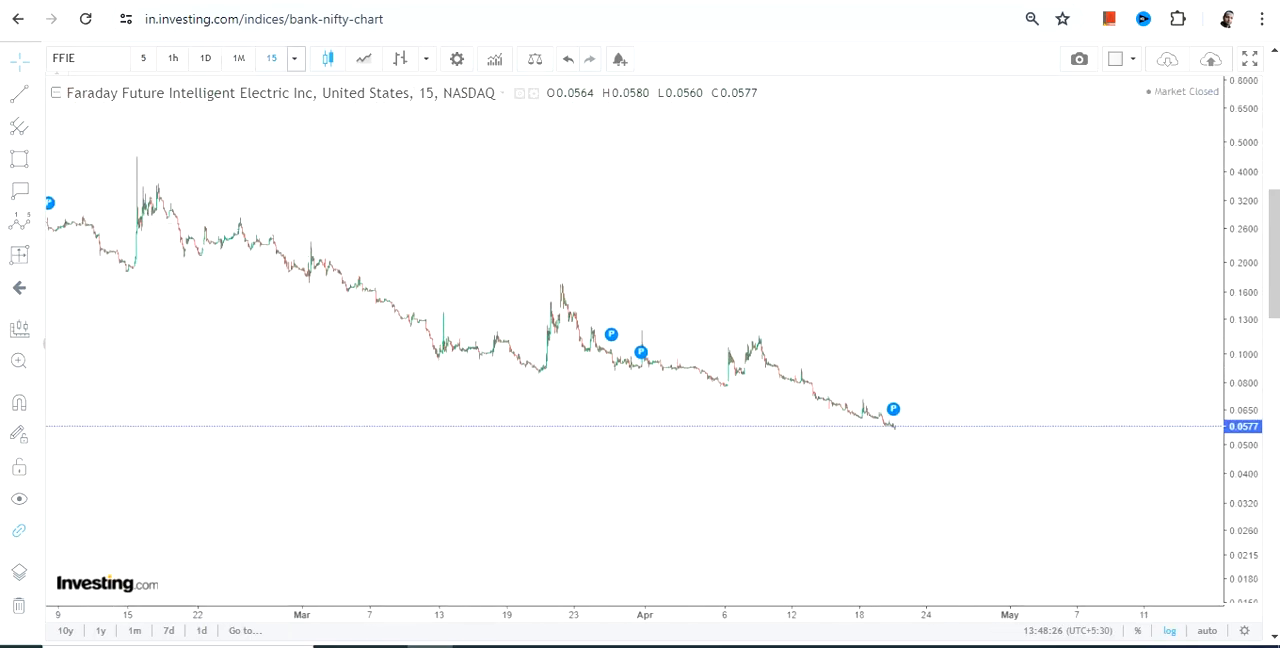
# - Switch FFIE to 30-minute bars with a descending channel and disclaimer text block
pyautogui.click(272, 58)
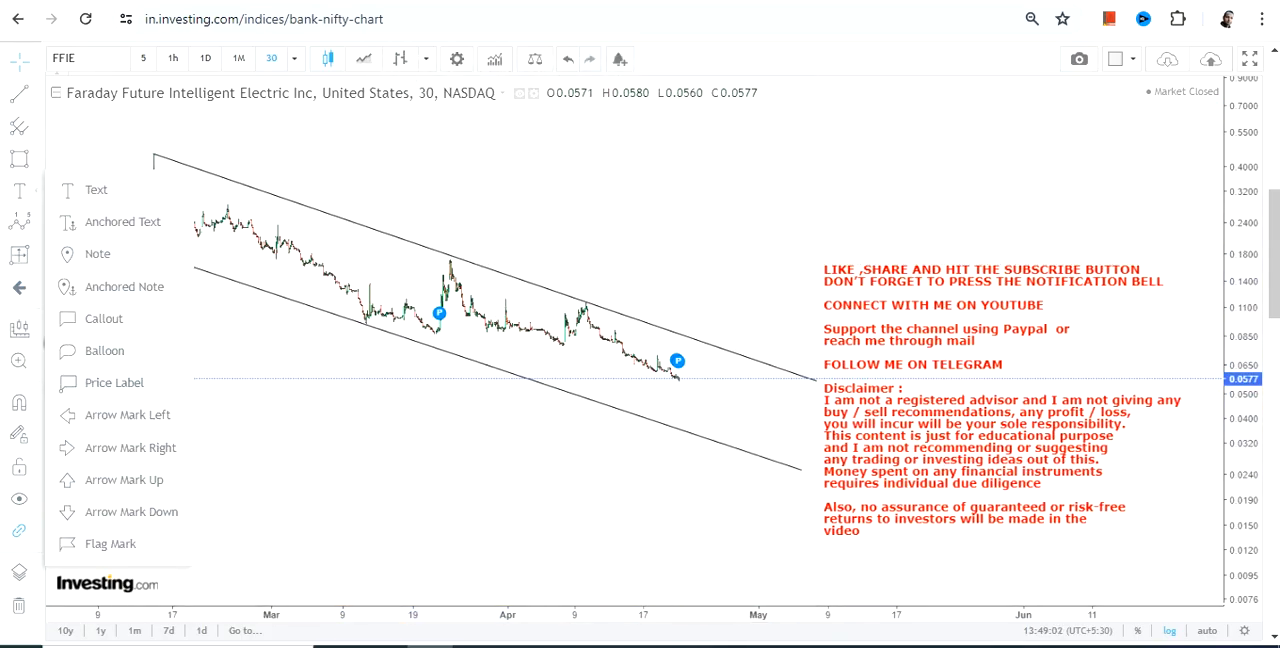
# - Place support price labels 0.0367 and 0.0278 on the channel's lower line
pyautogui.click(96, 188)
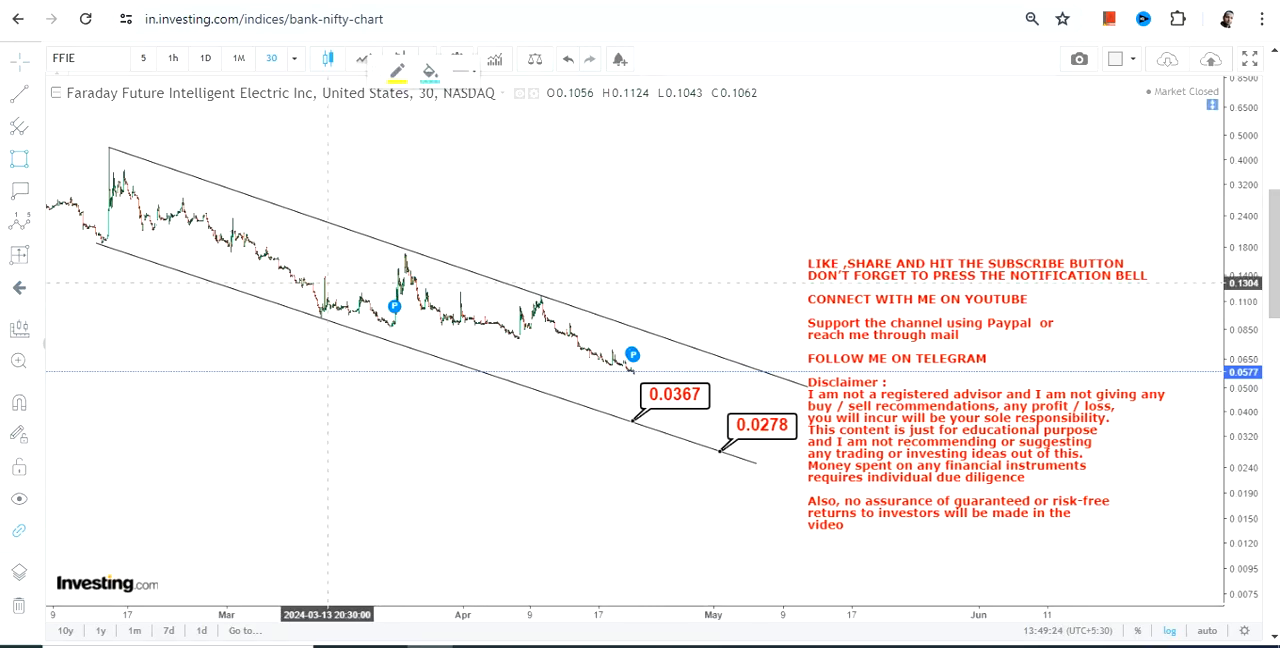
pyautogui.moveTo(318, 224); pyautogui.dragTo(428, 330)
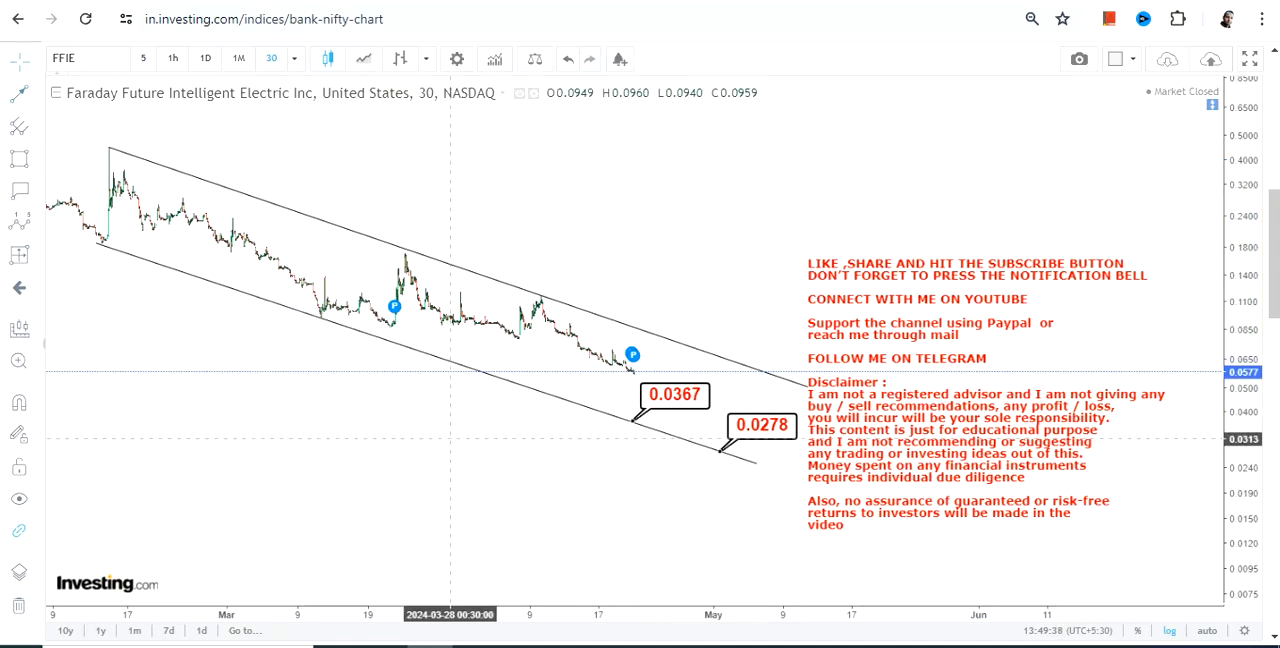
pyautogui.click(20, 92)
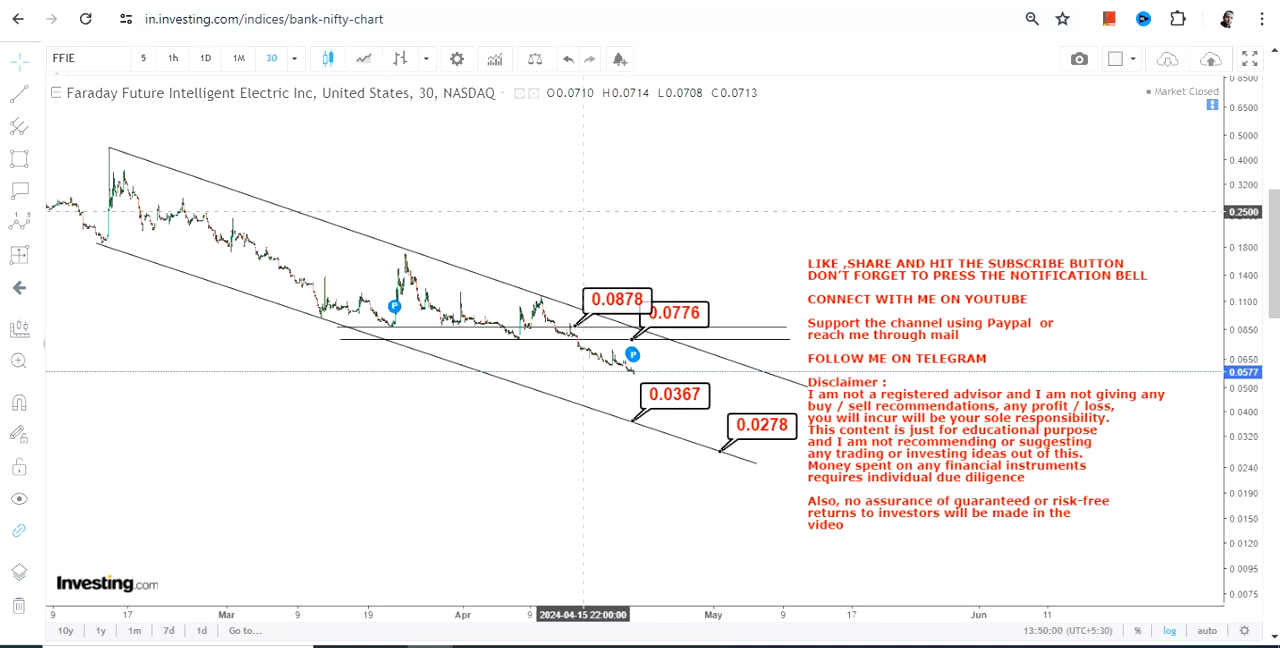
pyautogui.moveTo(620, 352)
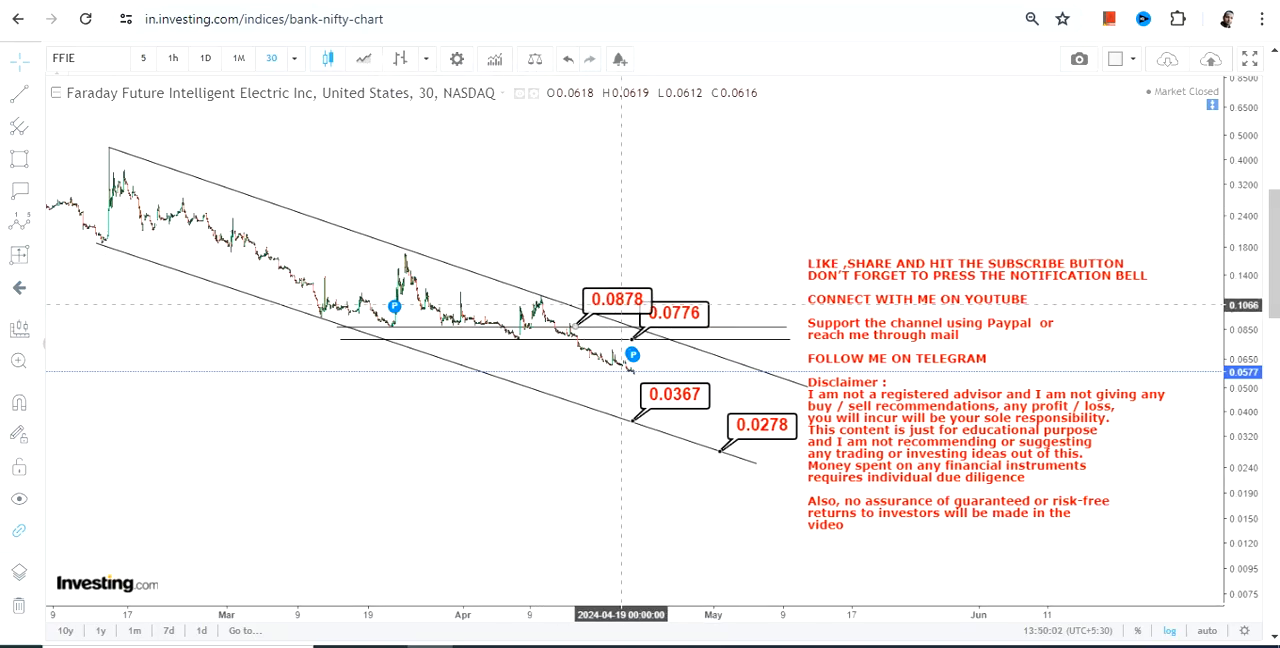